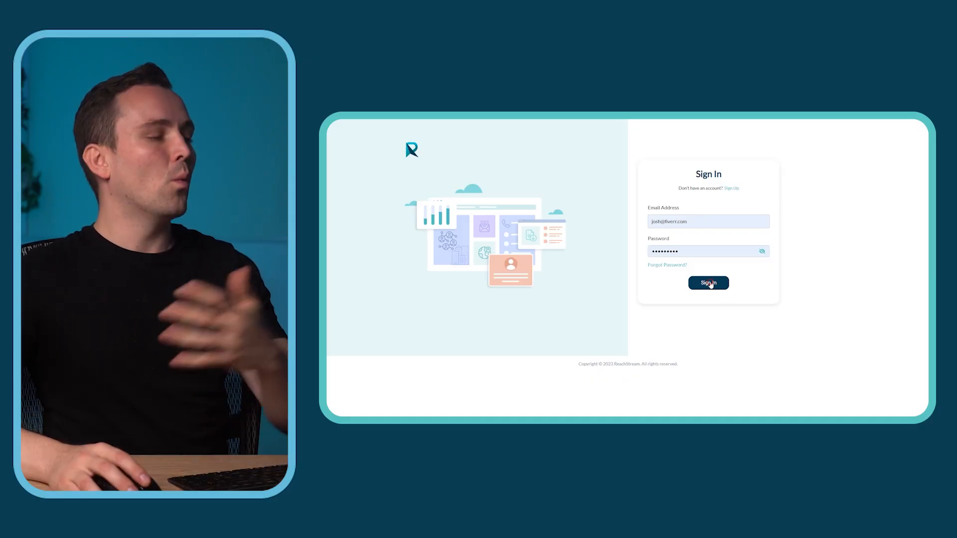
# - Sign in to the ReachStream account to reach the contact search page
pyautogui.click(708, 282)
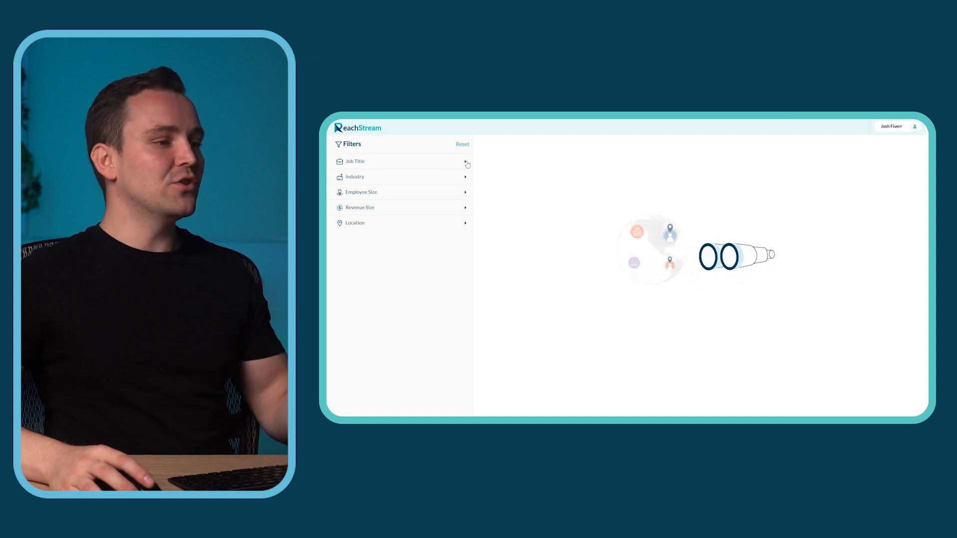
# - Preview the Job Title and Industry filter options, then expand the Employee Size filter
pyautogui.click(403, 162)
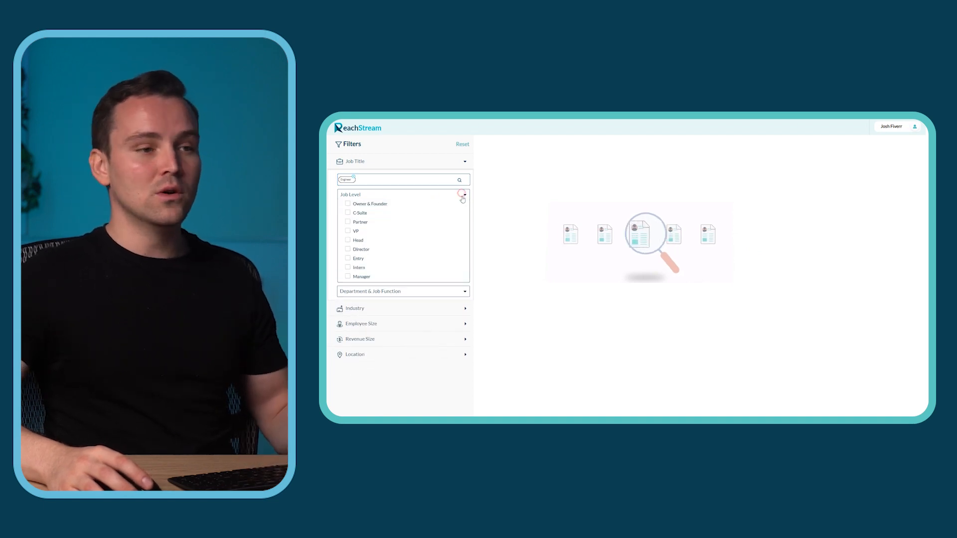
pyautogui.click(465, 291)
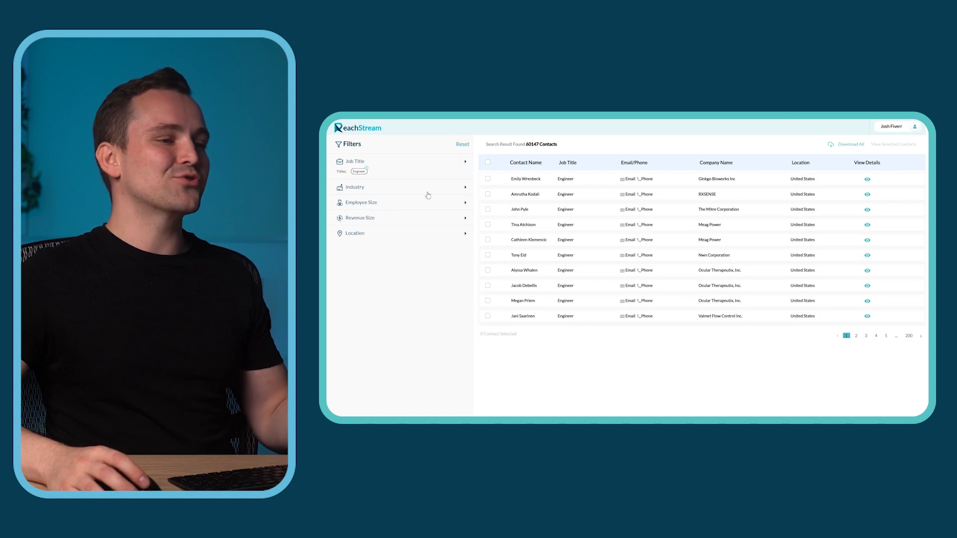
pyautogui.click(401, 187)
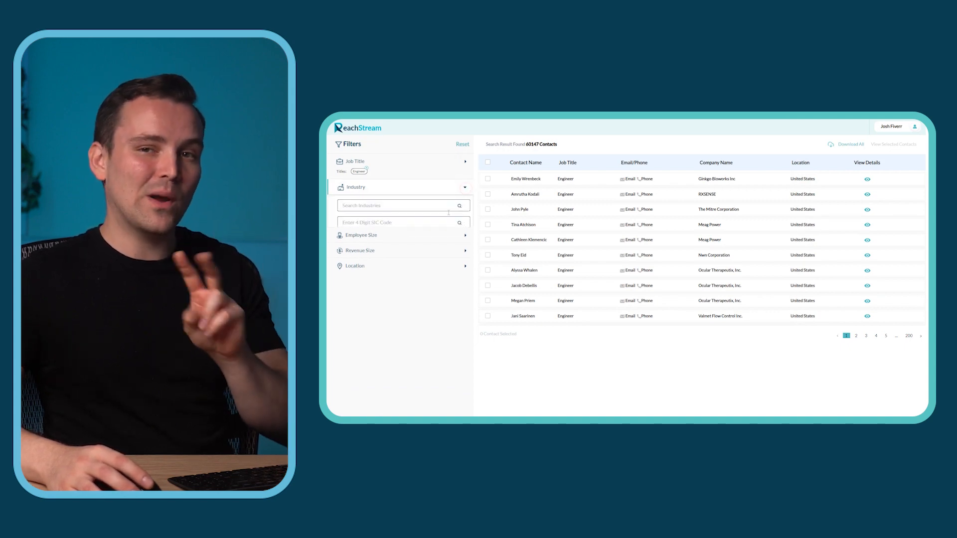
pyautogui.click(396, 206)
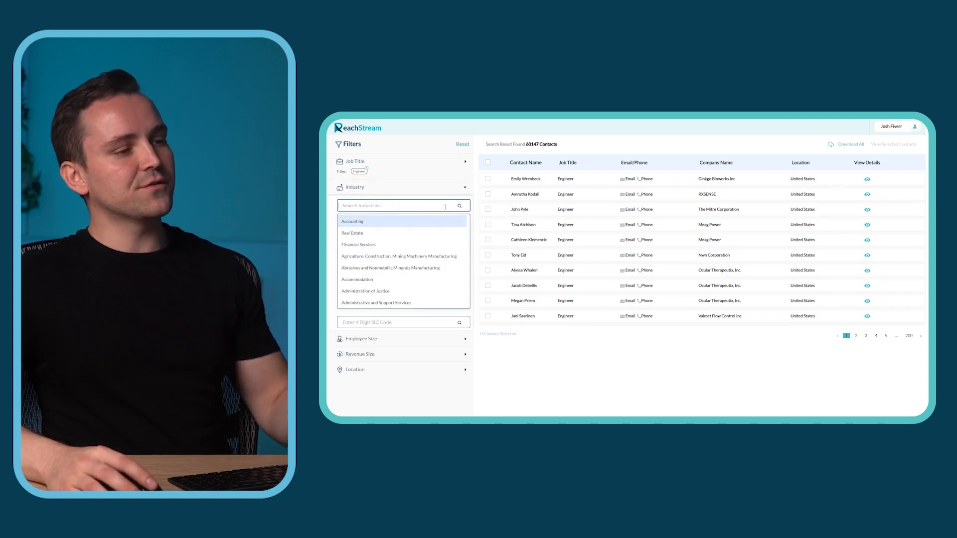
pyautogui.click(399, 222)
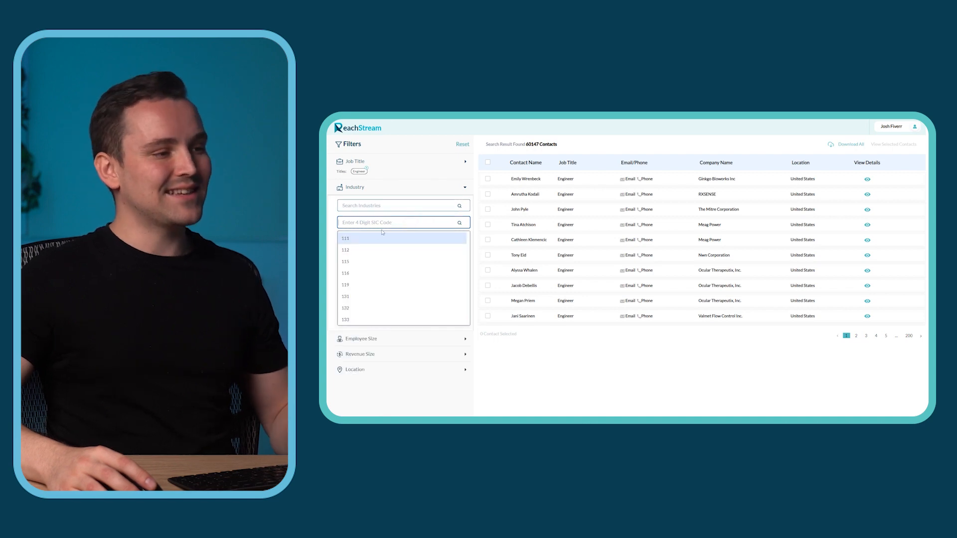
pyautogui.click(506, 365)
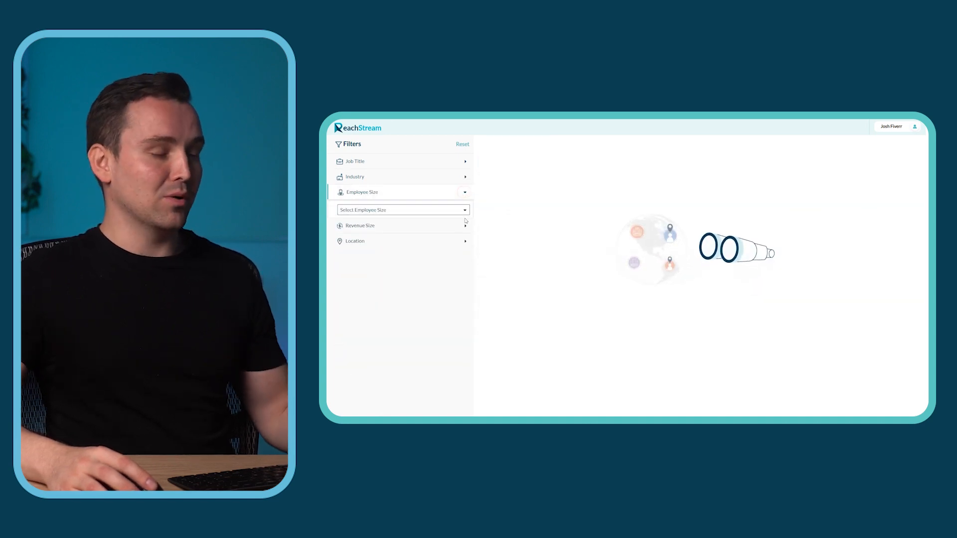
# - Review the Revenue Size ranges and expand the Location filter with its search field
pyautogui.click(401, 228)
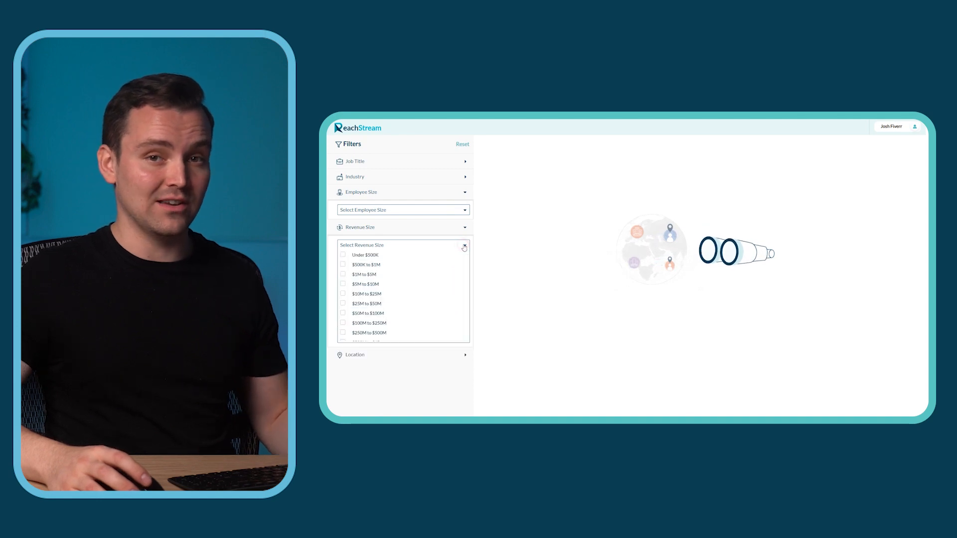
pyautogui.click(464, 246)
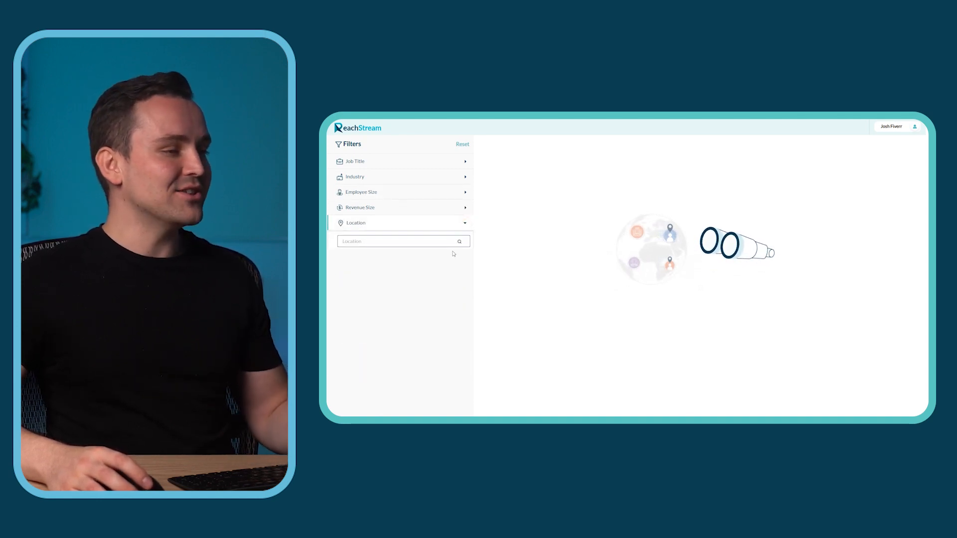
pyautogui.click(400, 241)
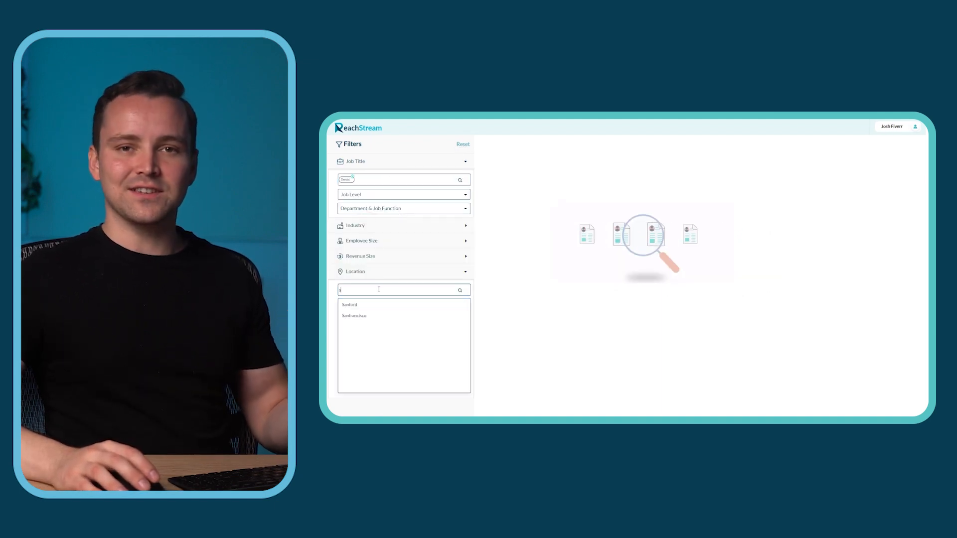
# - Filter Dentist contacts to San Francisco (646 results) and browse through later result pages
pyautogui.click(355, 316)
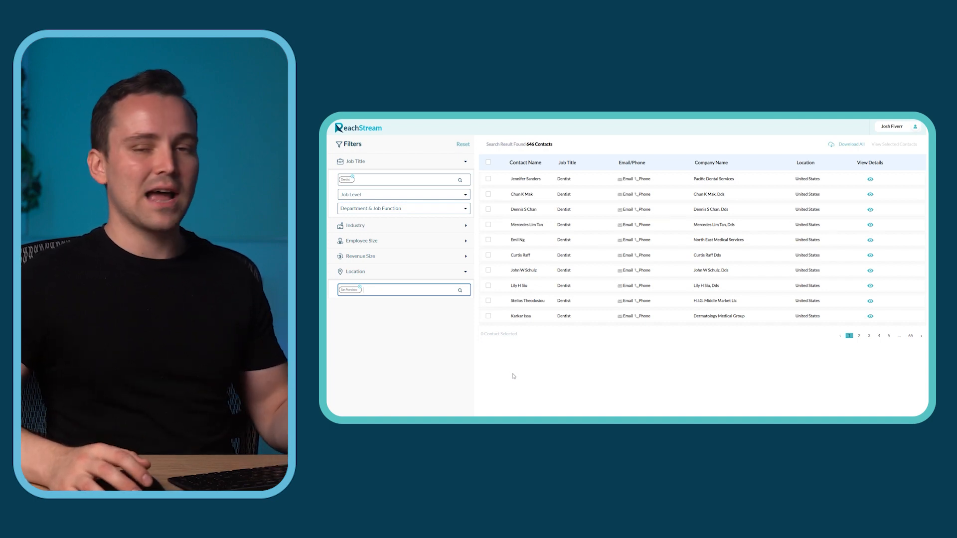
pyautogui.click(858, 336)
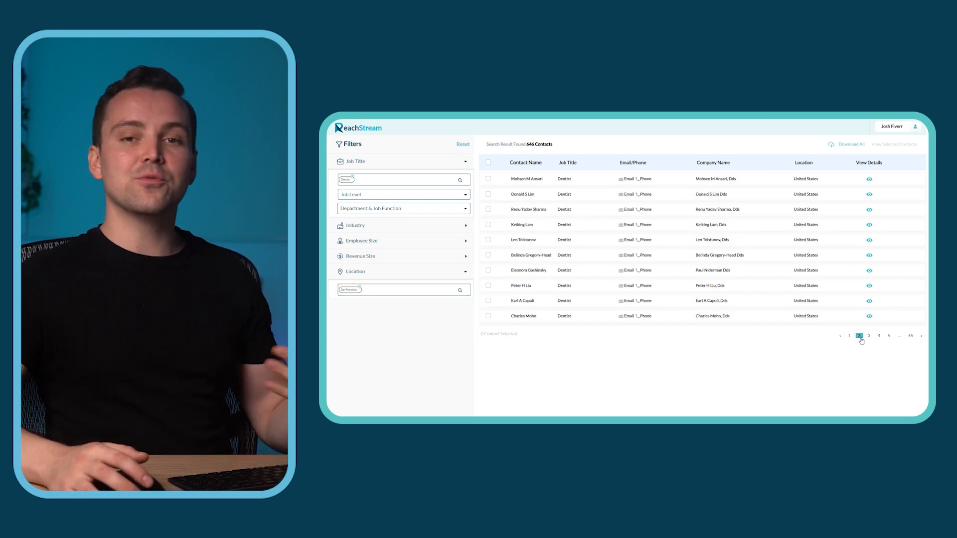
pyautogui.click(878, 342)
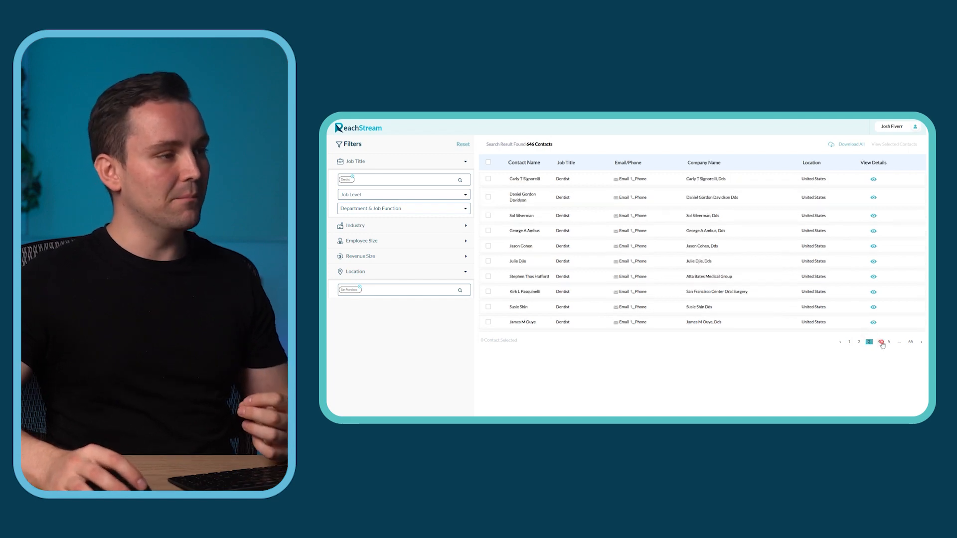
pyautogui.click(879, 335)
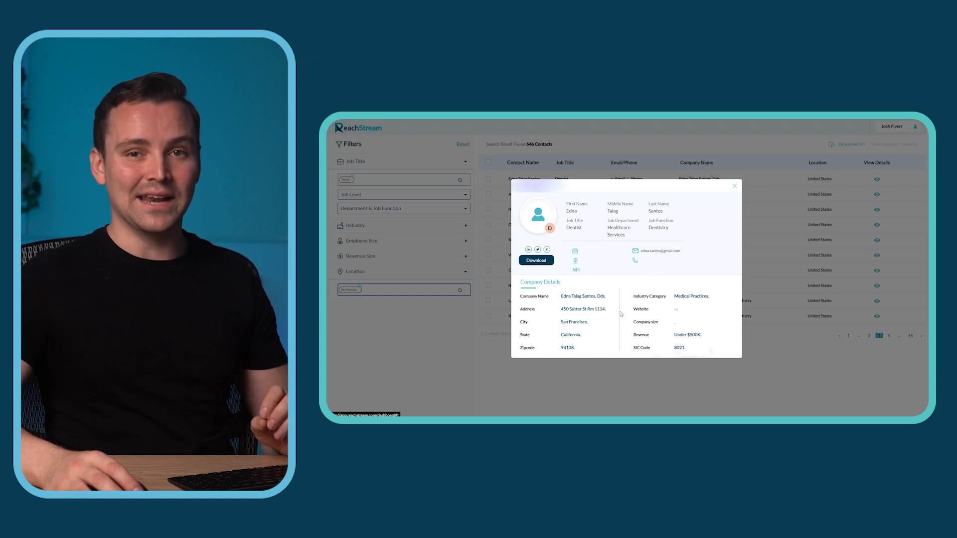
pyautogui.moveTo(653, 286)
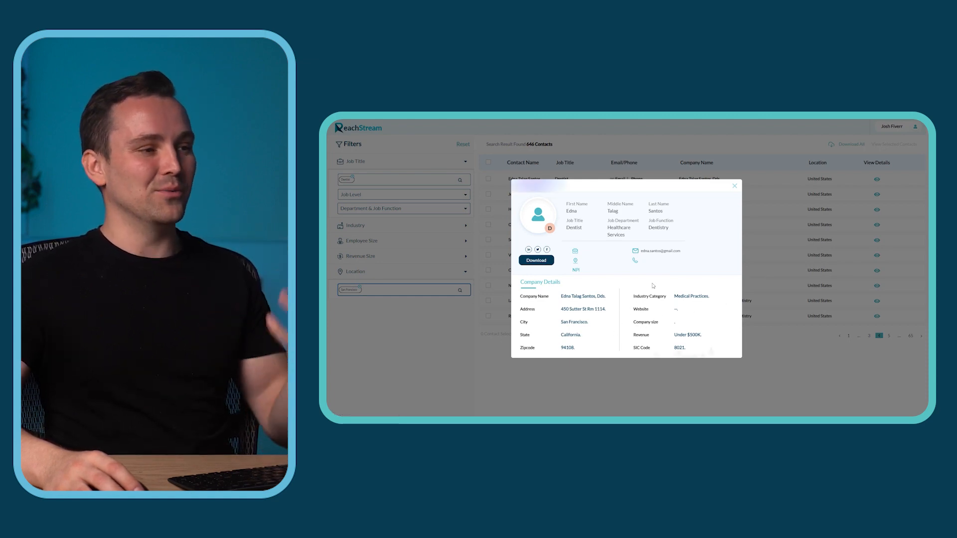
pyautogui.moveTo(611, 351)
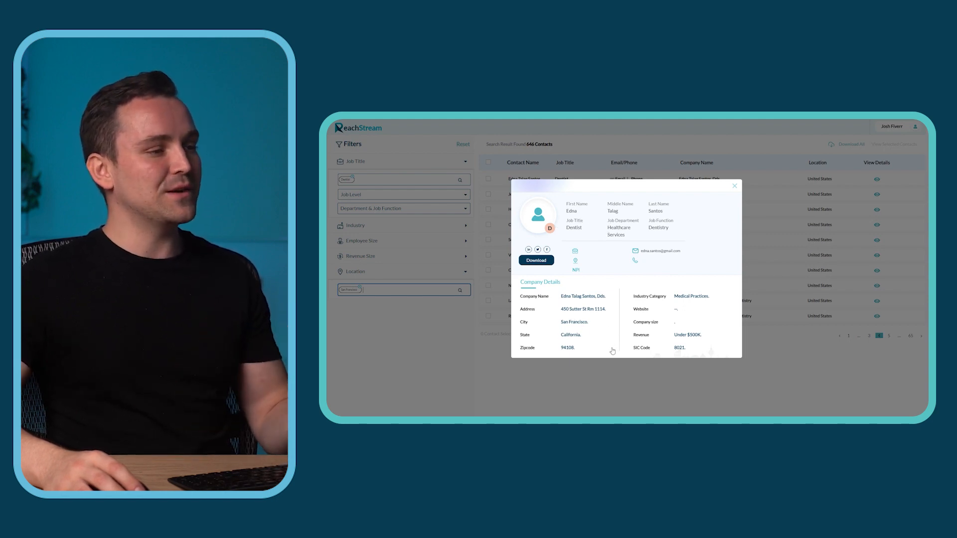
pyautogui.moveTo(612, 242)
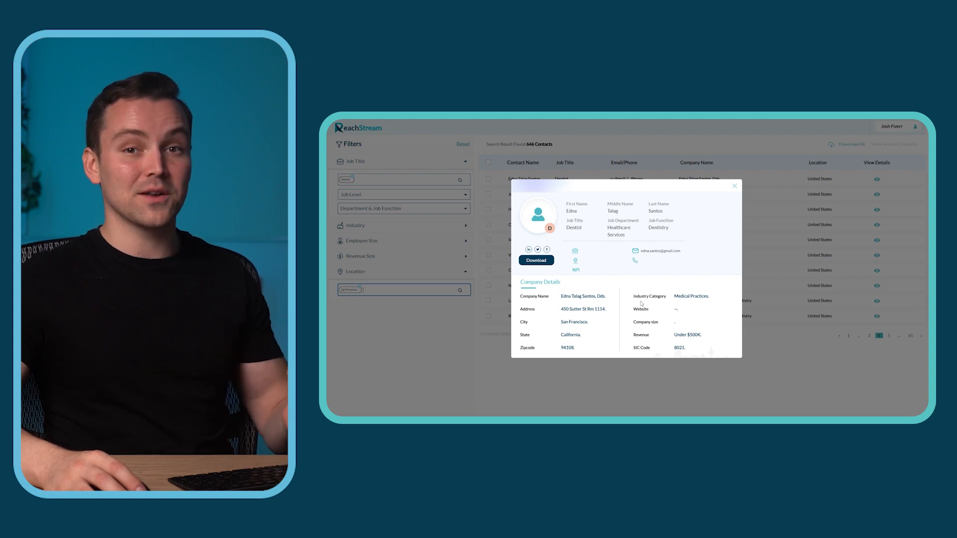
pyautogui.click(735, 185)
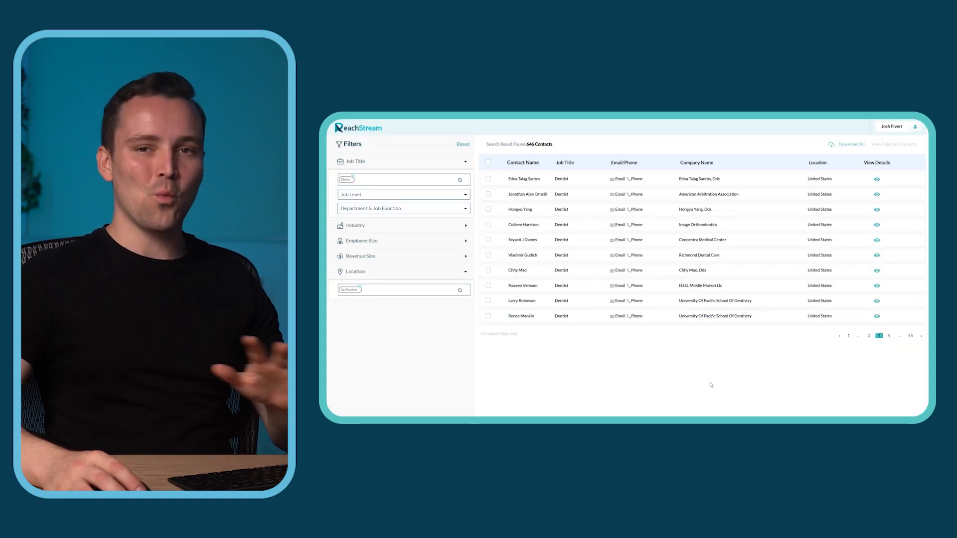
# - Select seven dentist contacts and show only the selected contacts
pyautogui.click(489, 178)
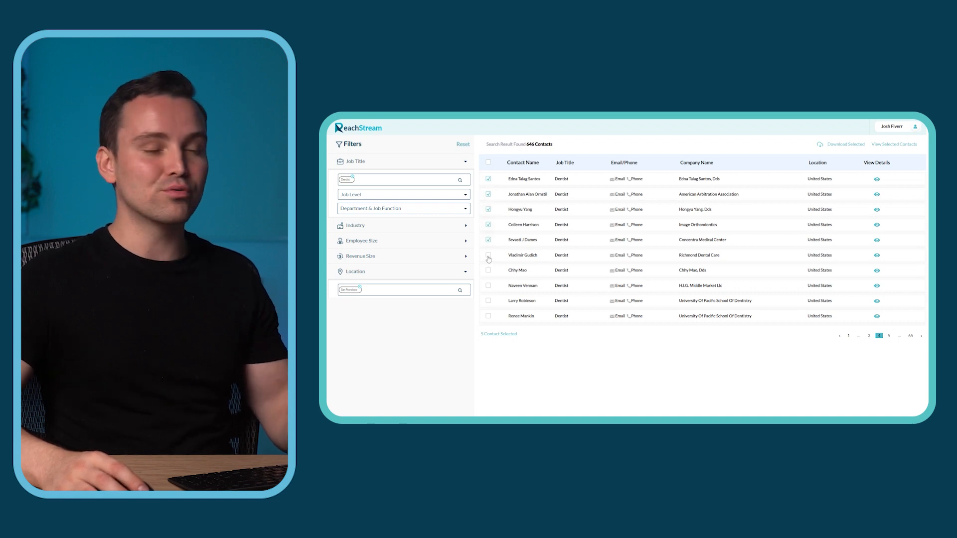
pyautogui.click(489, 255)
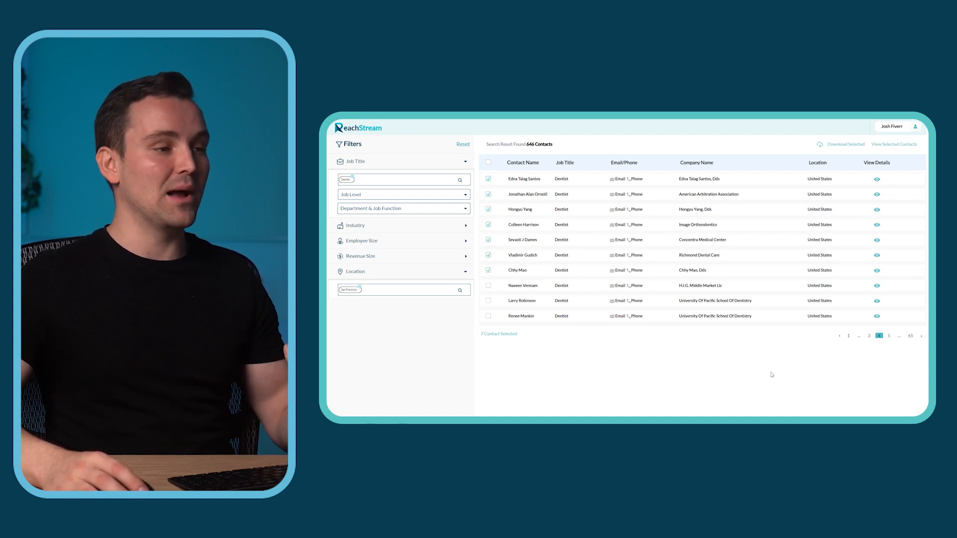
pyautogui.click(894, 143)
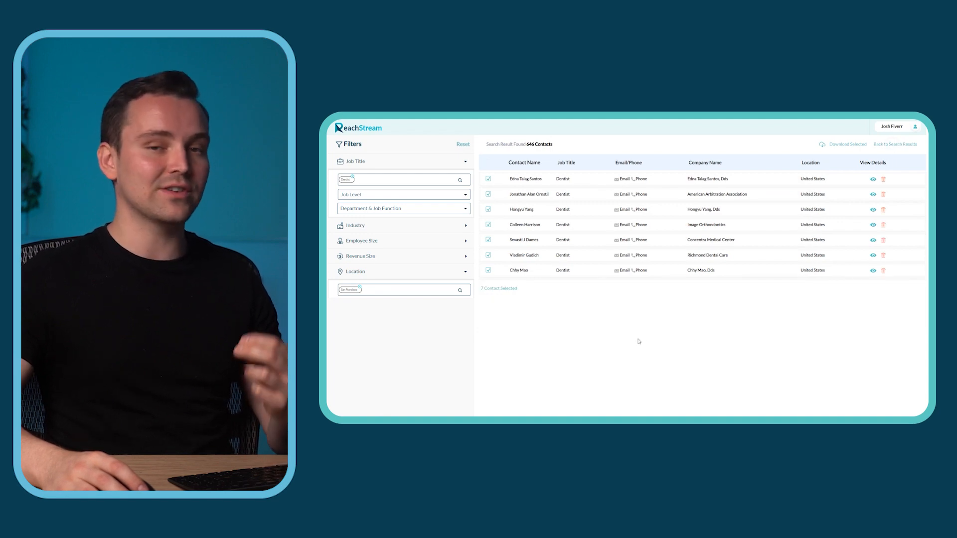
pyautogui.moveTo(738, 370)
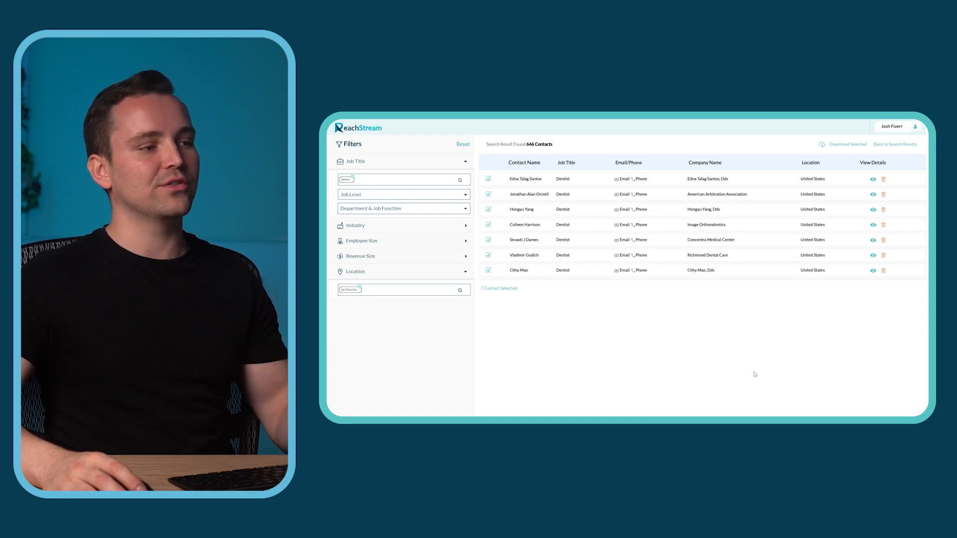
pyautogui.moveTo(831, 281)
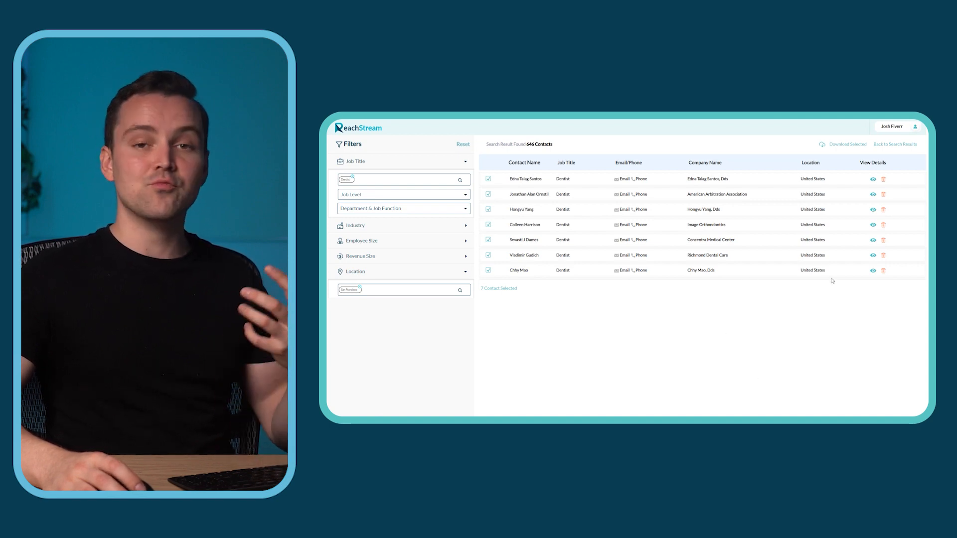
# - Remove two contacts from the selection, leaving five dentists to download
pyautogui.click(883, 255)
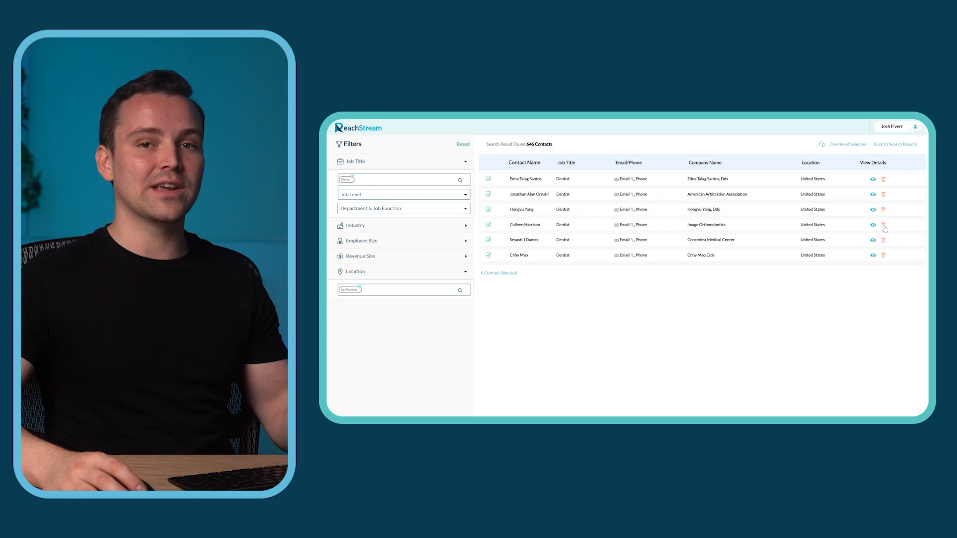
pyautogui.click(883, 224)
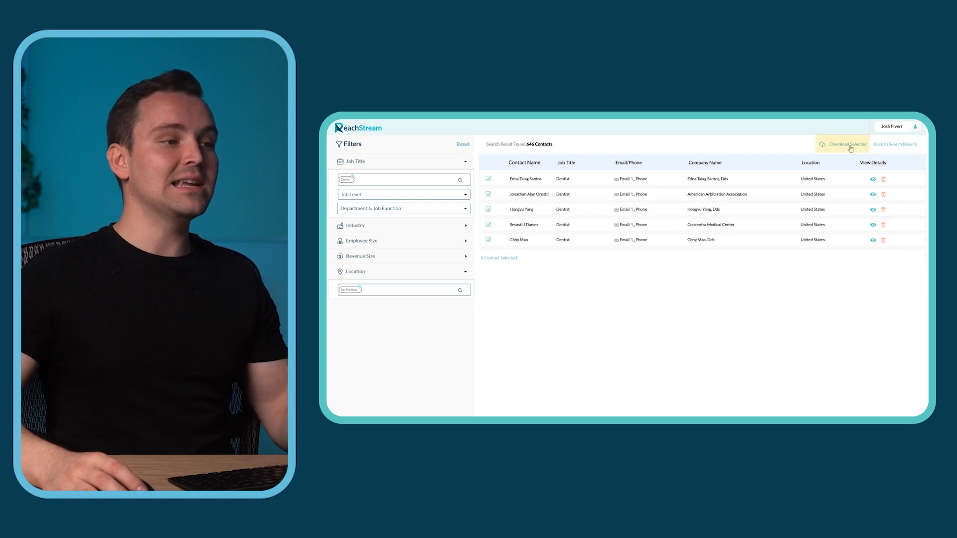
pyautogui.click(847, 143)
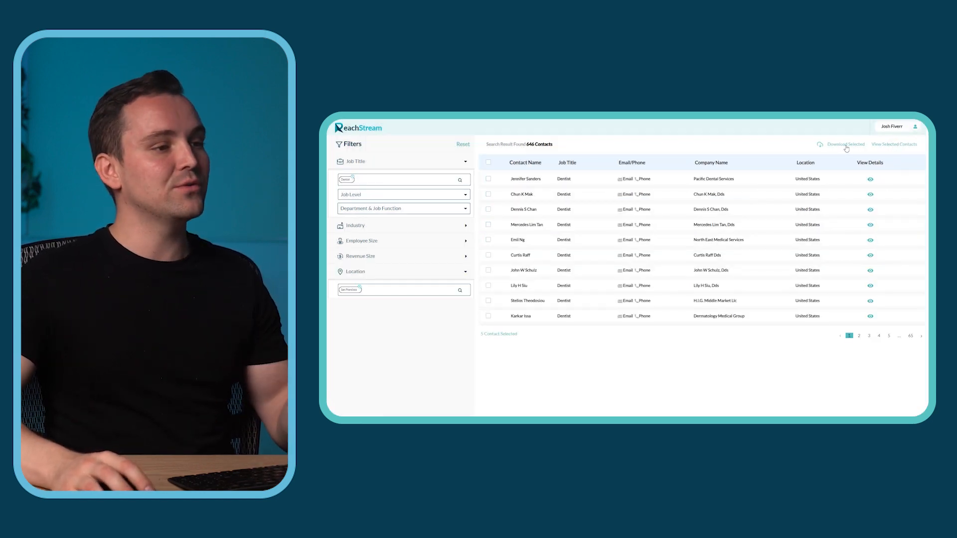
# - Export the five selected contacts to a CSV file and view it in Excel
pyautogui.click(845, 143)
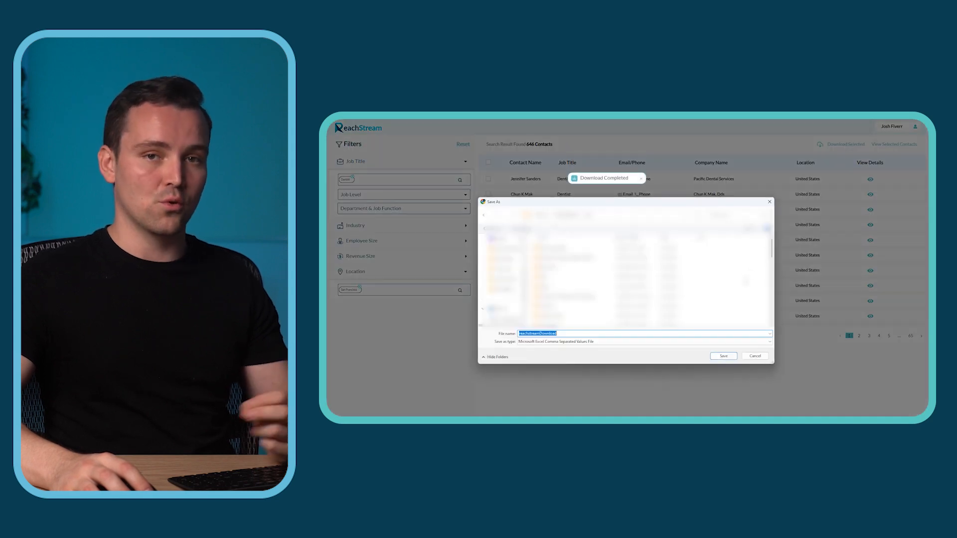
pyautogui.click(723, 355)
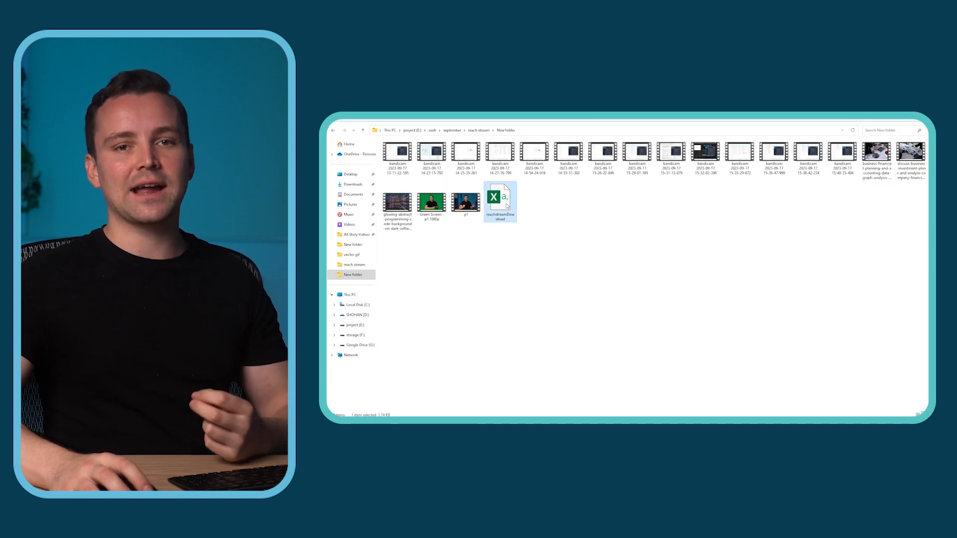
pyautogui.doubleClick(500, 201)
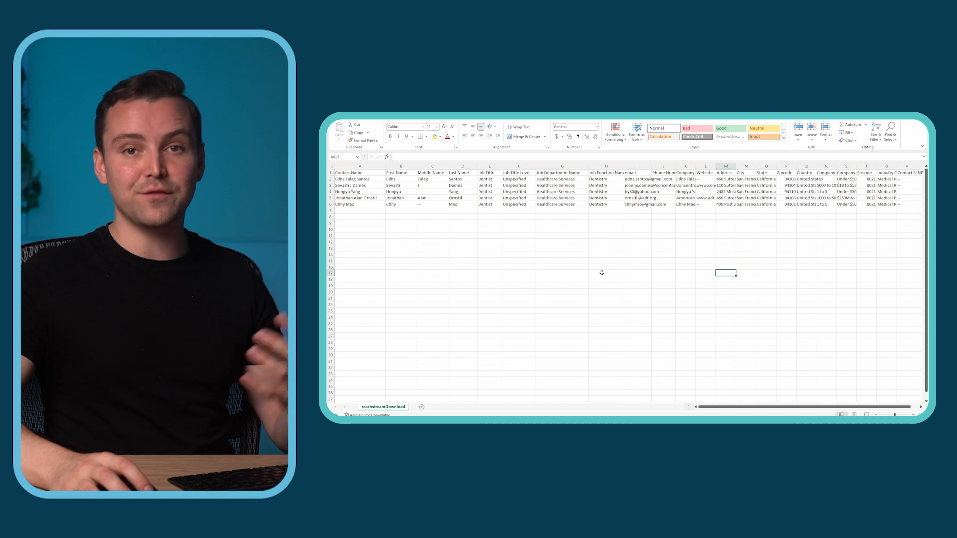